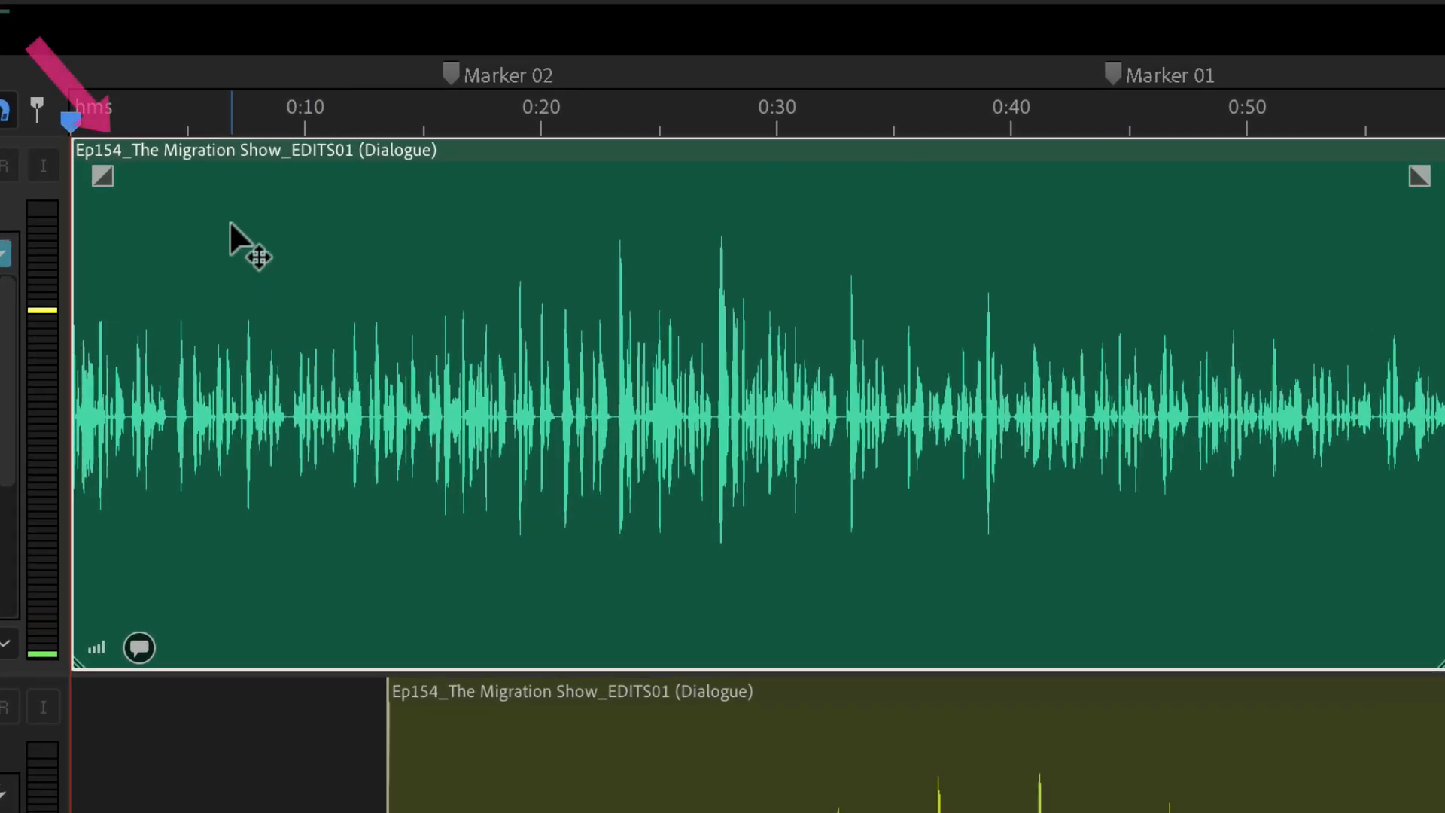
mouse_move(204, 171)
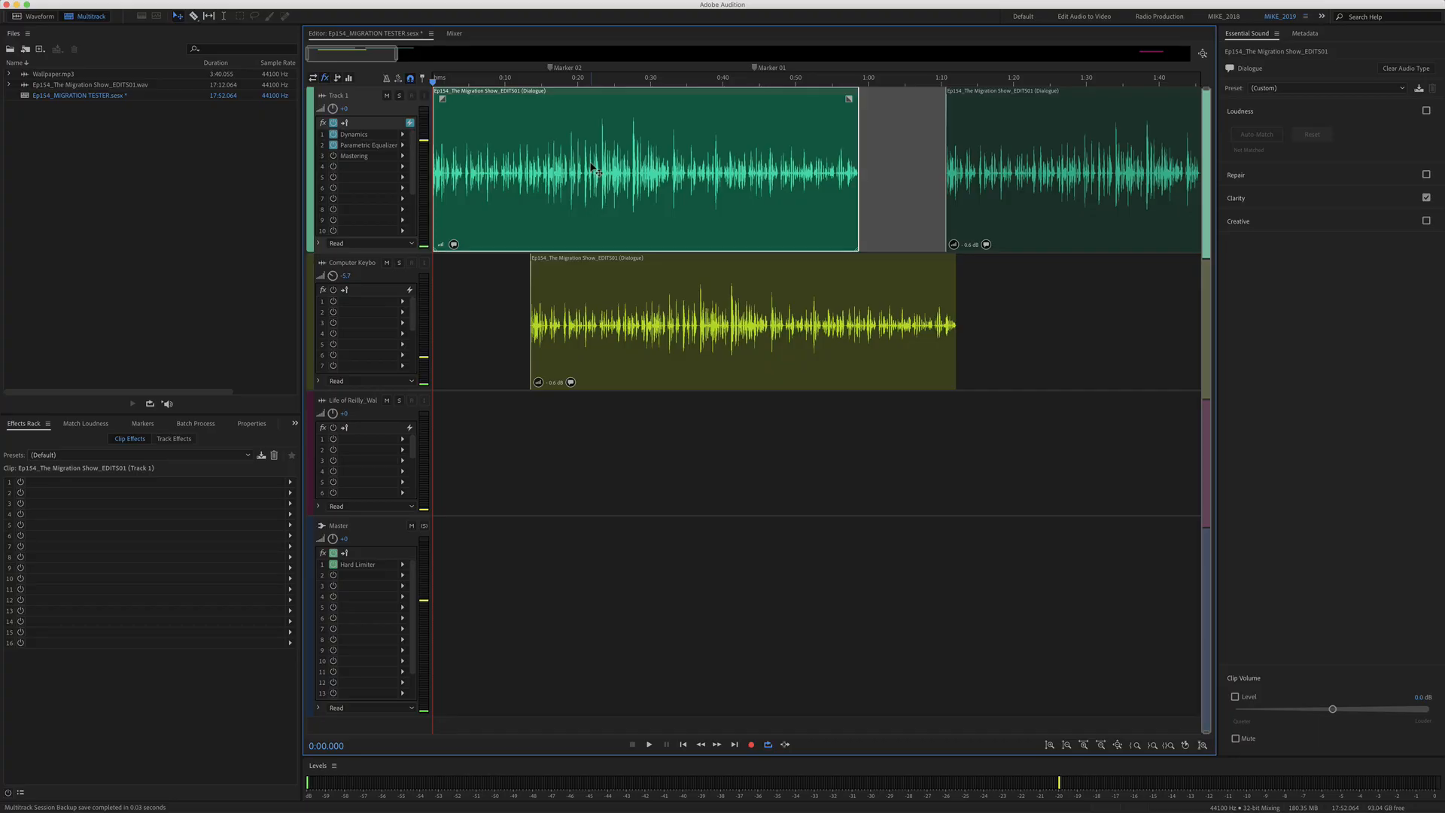
Step: Show the first Track 1 dialogue clip's start time, duration and source file in Properties
right_click(593, 167)
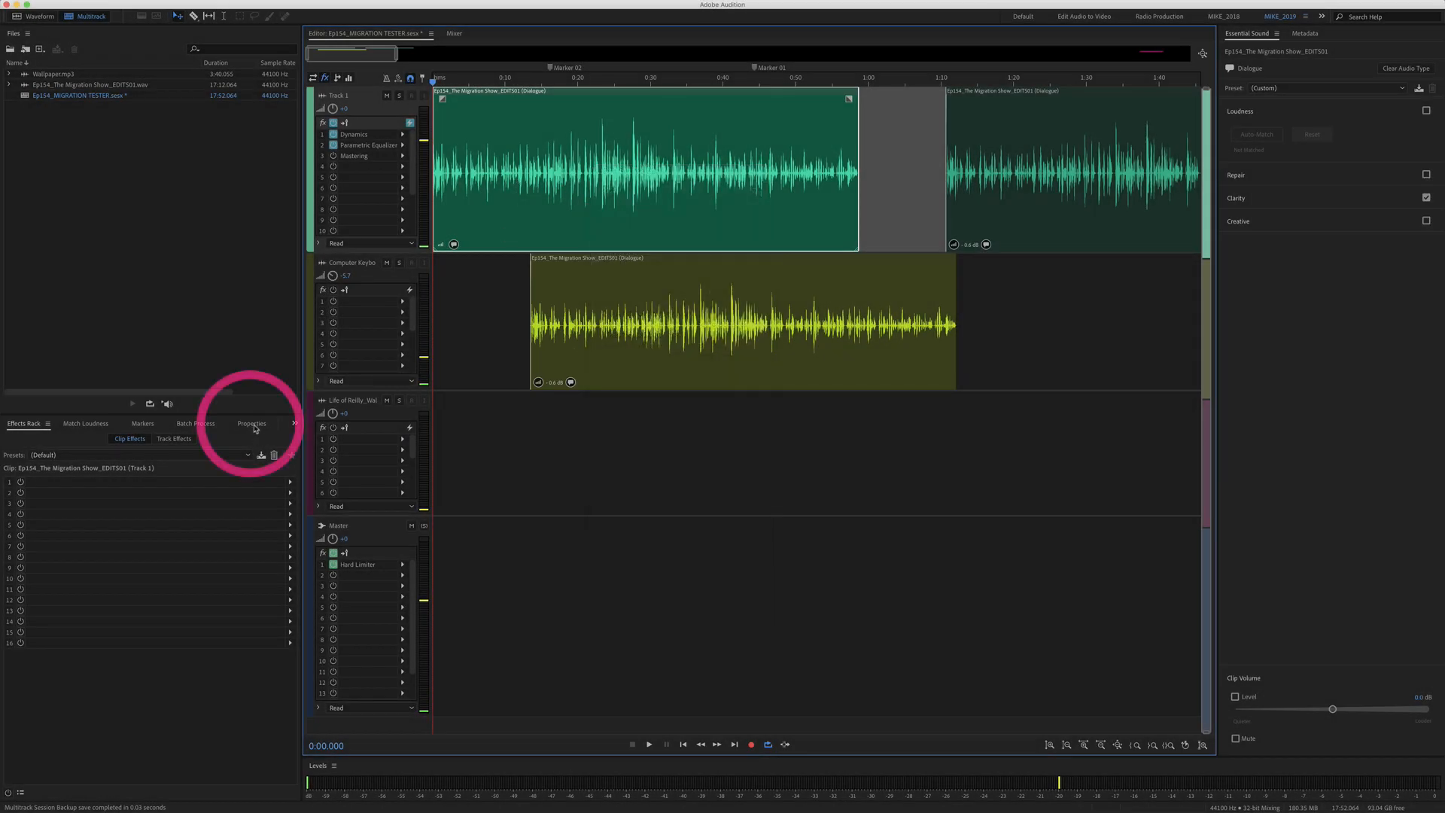
click(251, 423)
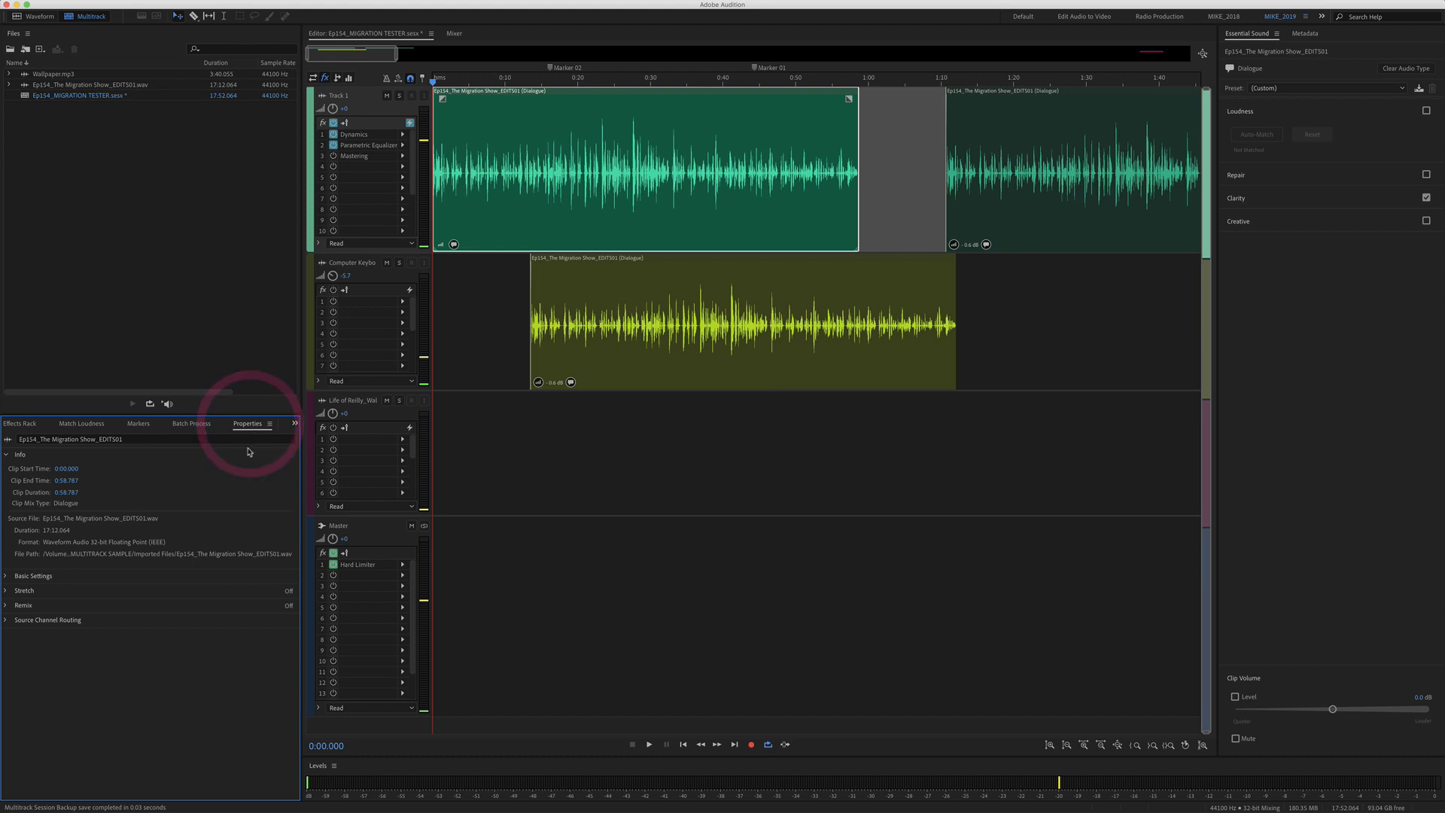
Step: Rename the first Track 1 clip to 'Mike solo' in the Properties name field
click(340, 6)
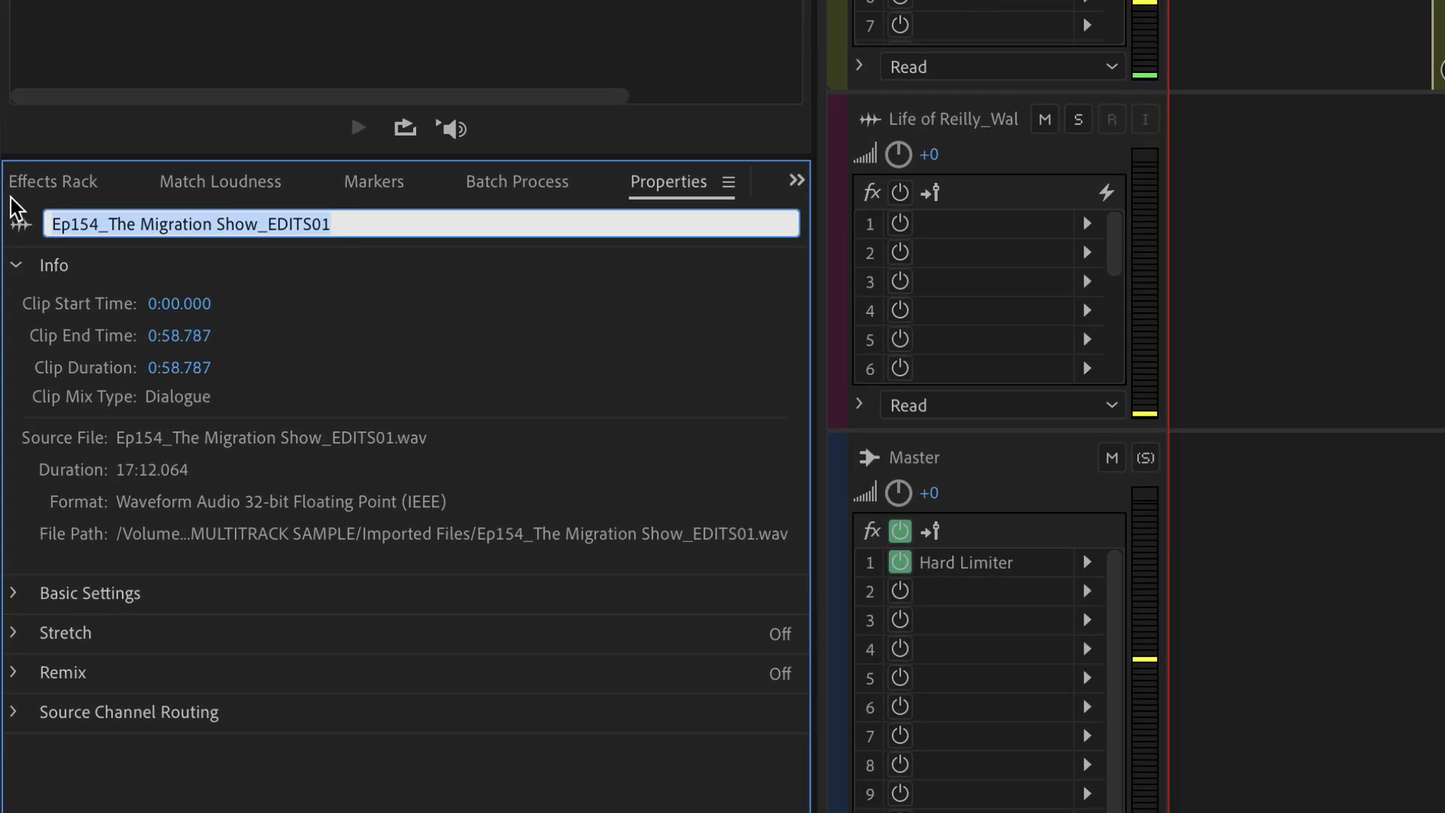
text(Mike solo)
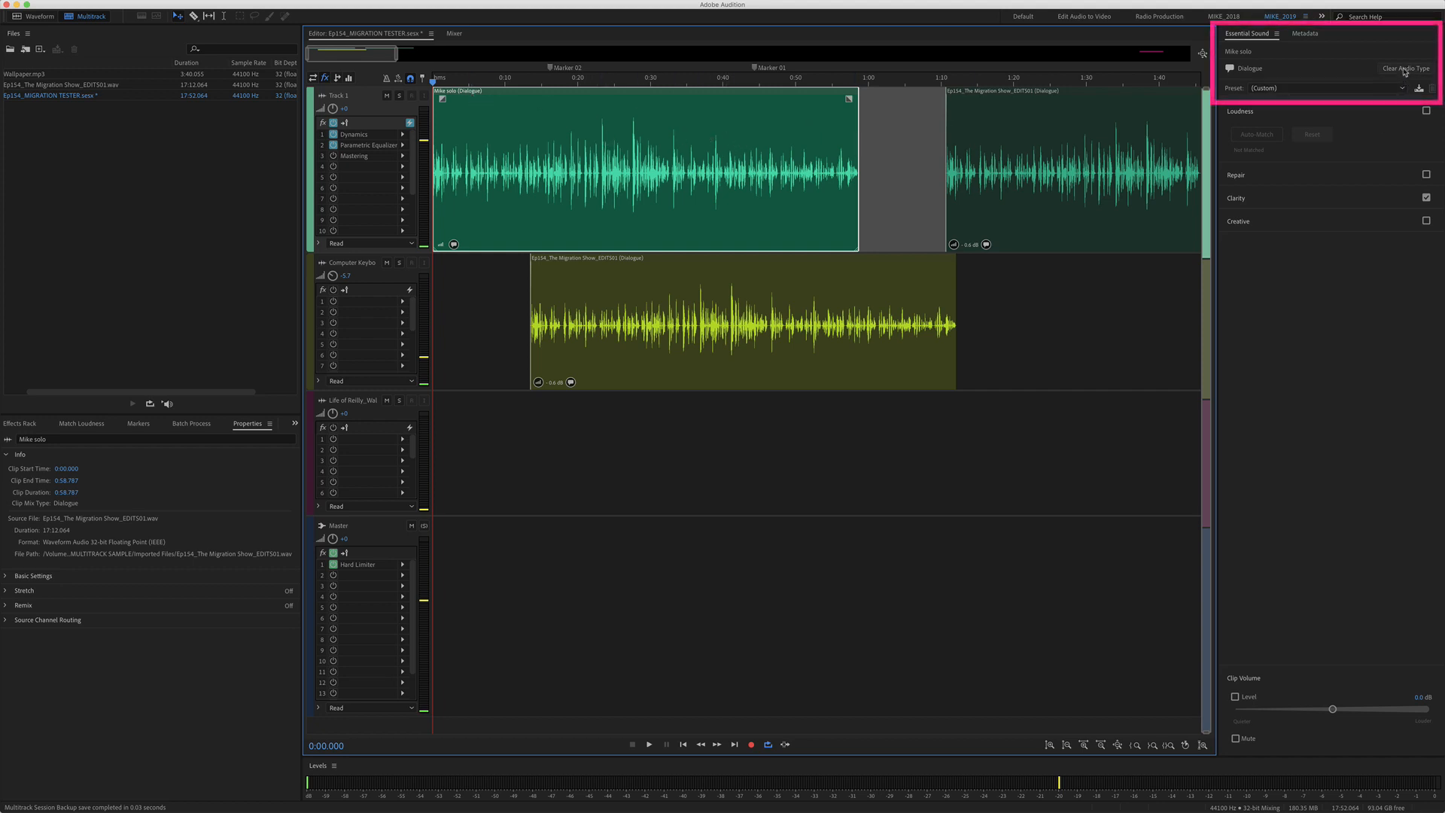
Step: Clear the Dialogue audio type from the 'Mike solo' clip in Essential Sound
click(1395, 69)
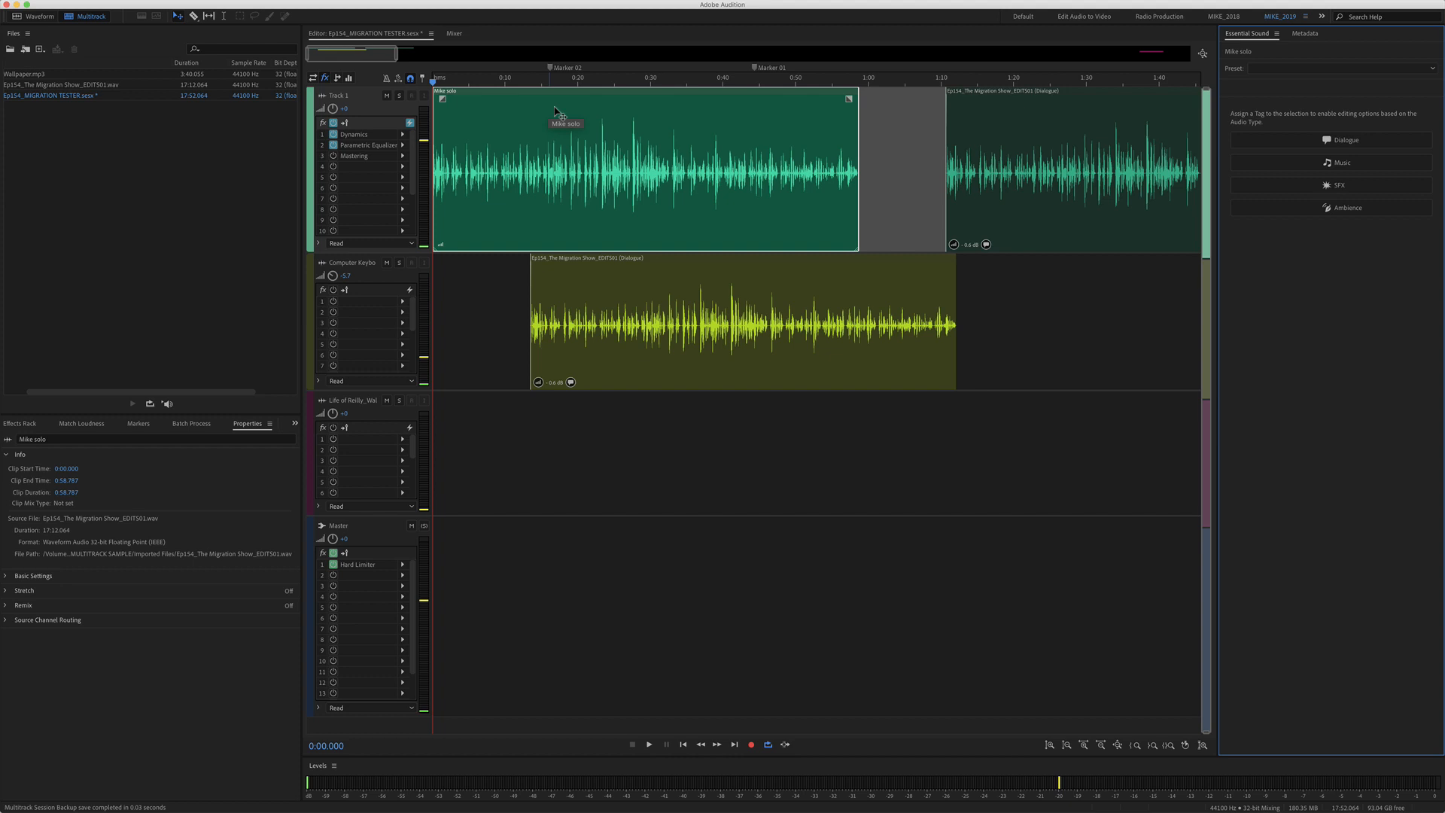
mouse_move(774, 204)
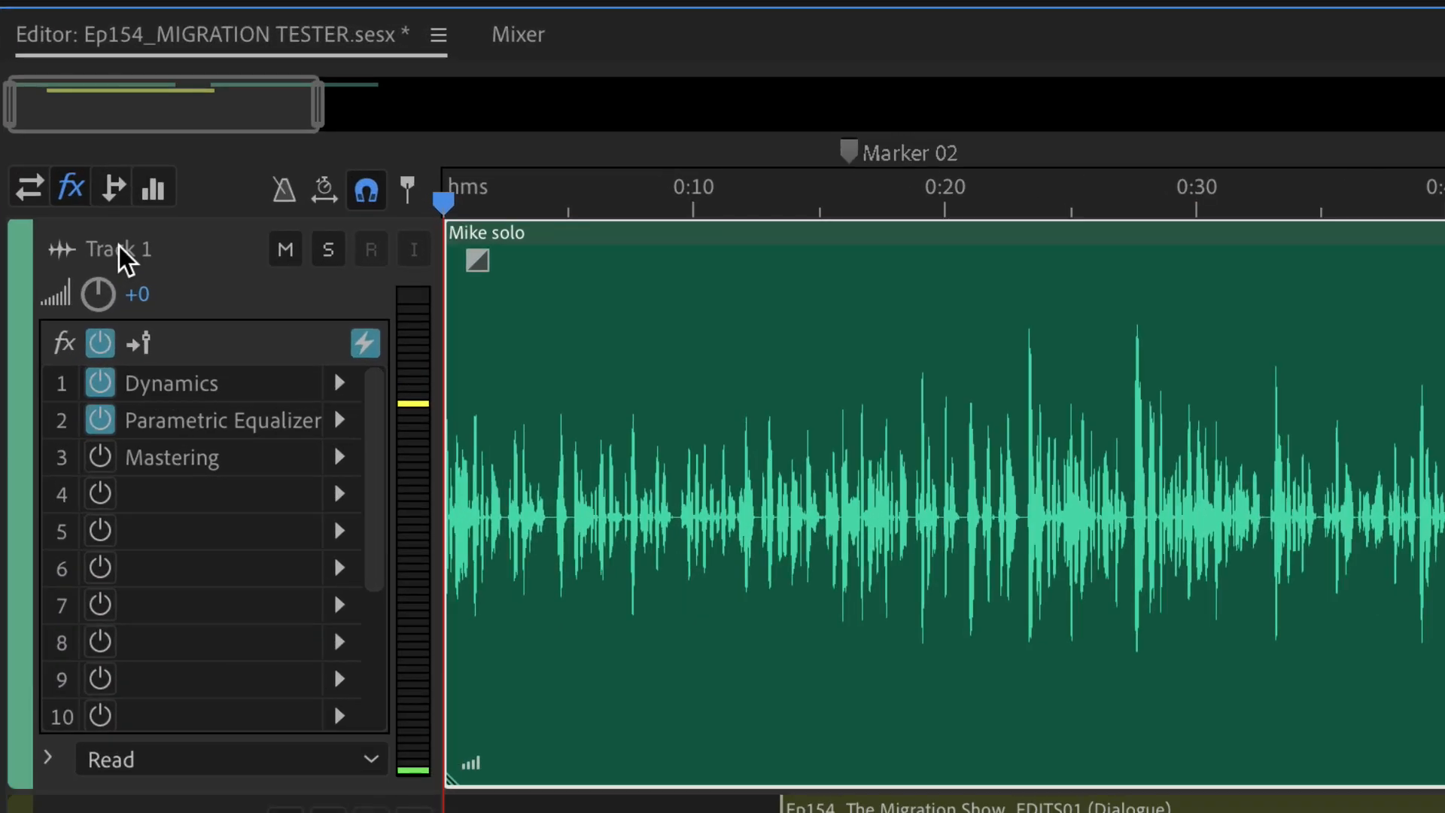
Step: Begin renaming Track 1, typing 'Mi' so far
text(Mi)
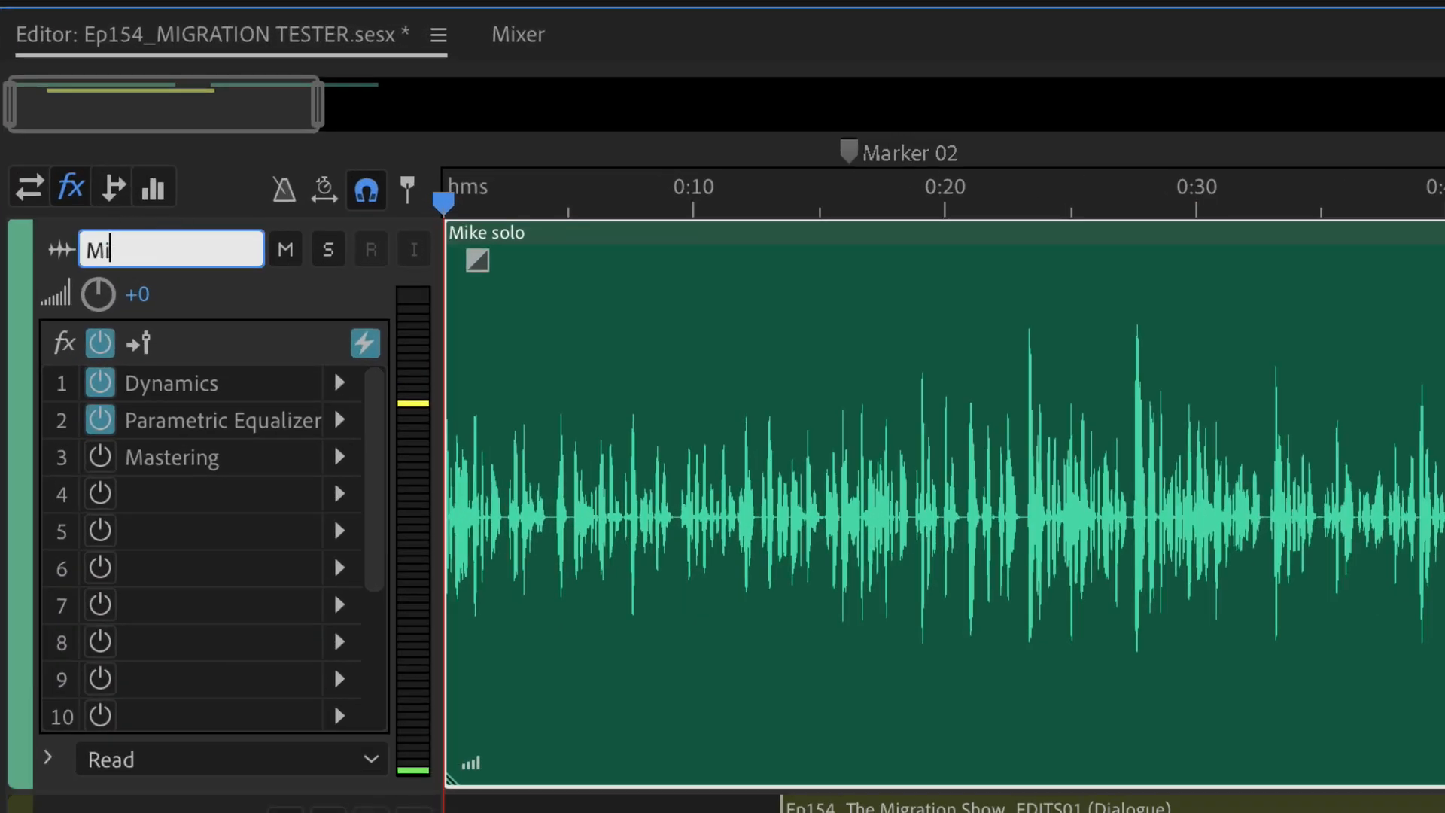